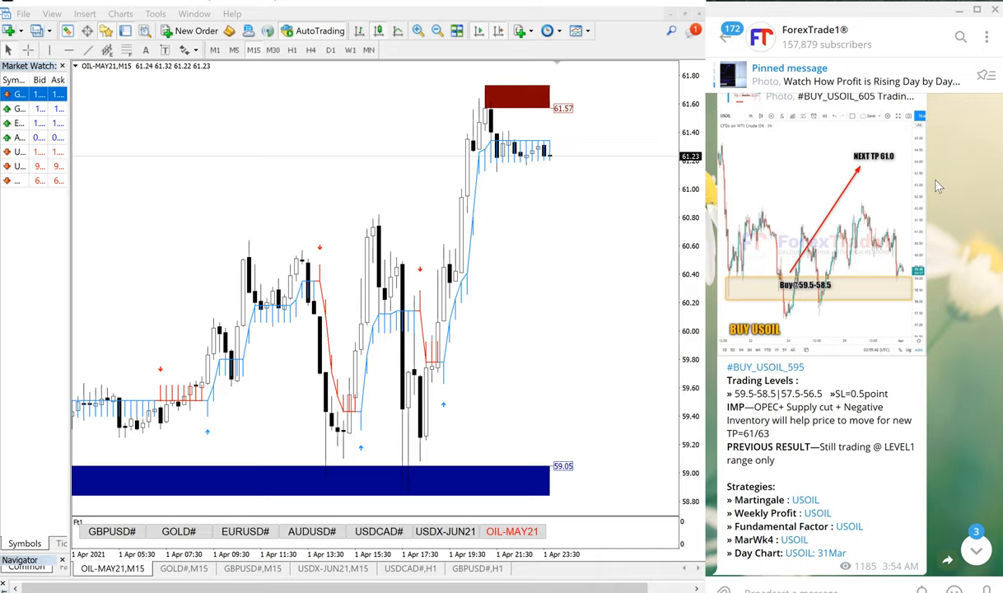
{"action": "mouse_move", "coordinate": [881, 222]}
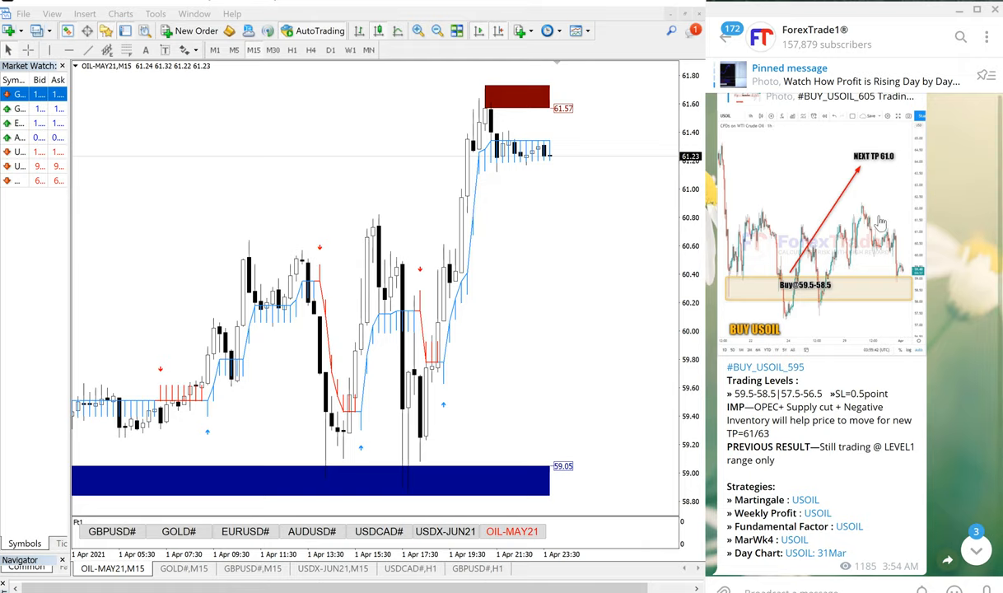
Scroll the ForexTrade1 feed up to the March 31 #BUY_USOIL_605 post with TP 62.5/64.
{"action": "scroll", "scroll_direction": "down", "scroll_amount": 3}
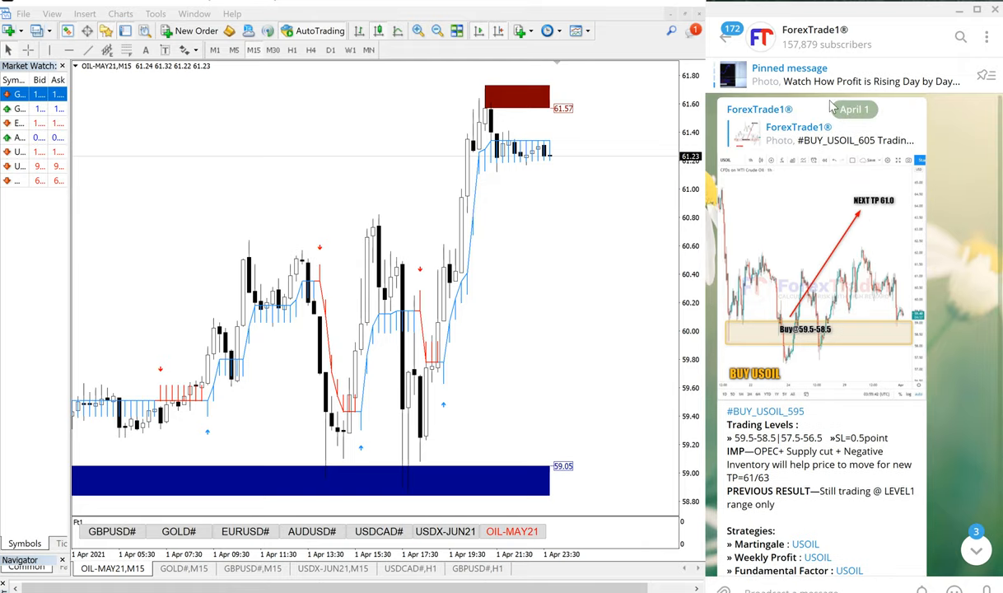
{"action": "scroll", "scroll_direction": "down", "scroll_amount": 3}
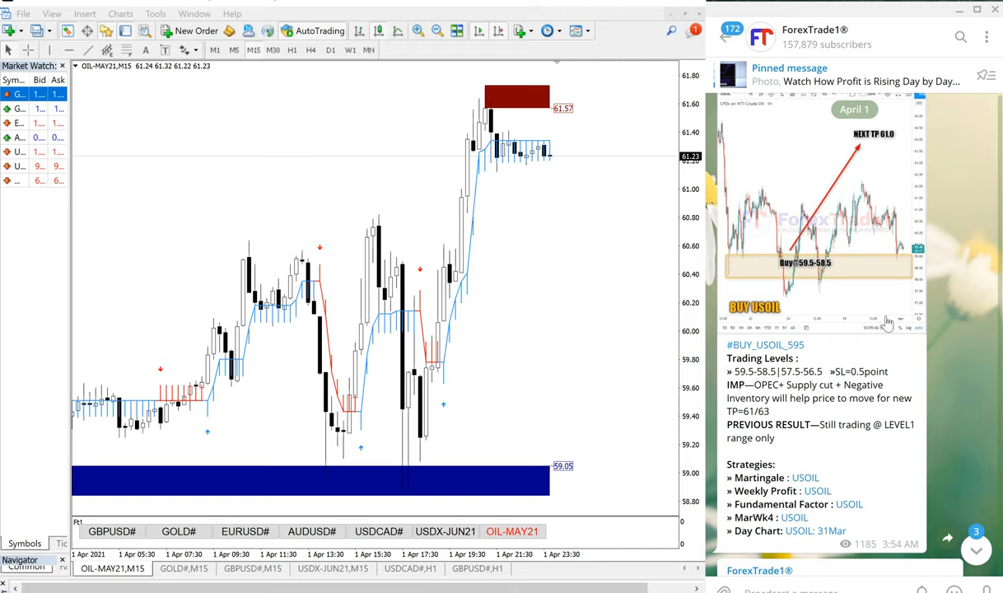
{"action": "scroll", "scroll_direction": "down", "scroll_amount": 3}
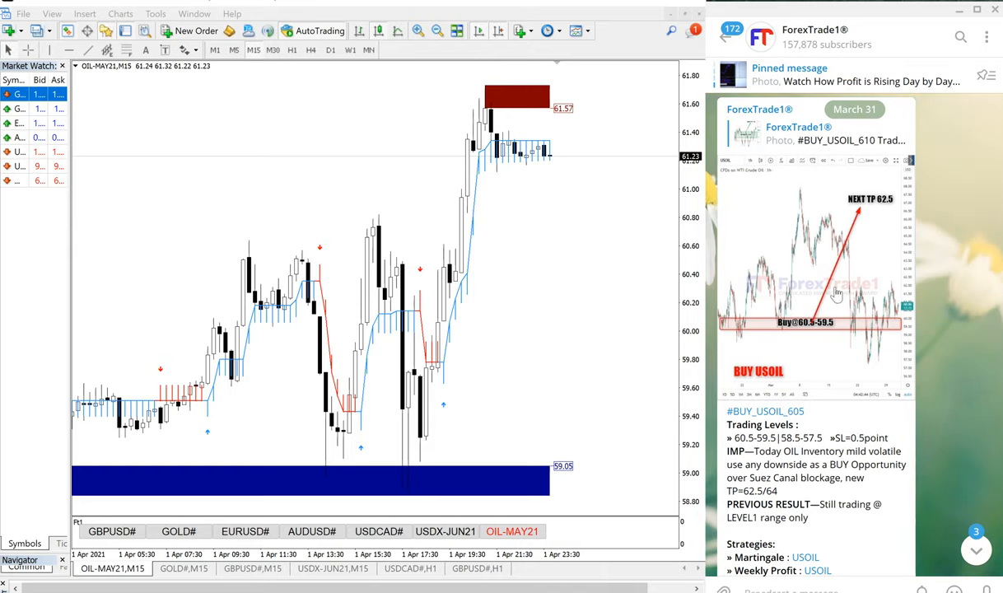
Scroll the feed back down to the April 1 #BUY_USOIL_595 post with TP 61/63.
{"action": "scroll", "scroll_direction": "down", "scroll_amount": 3}
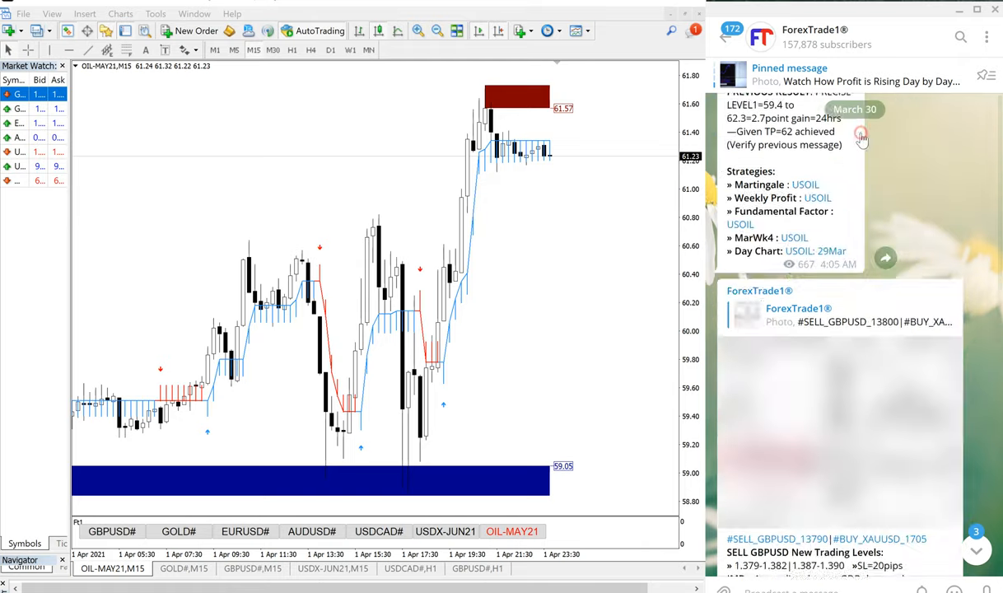
{"action": "scroll", "scroll_direction": "down", "scroll_amount": 3}
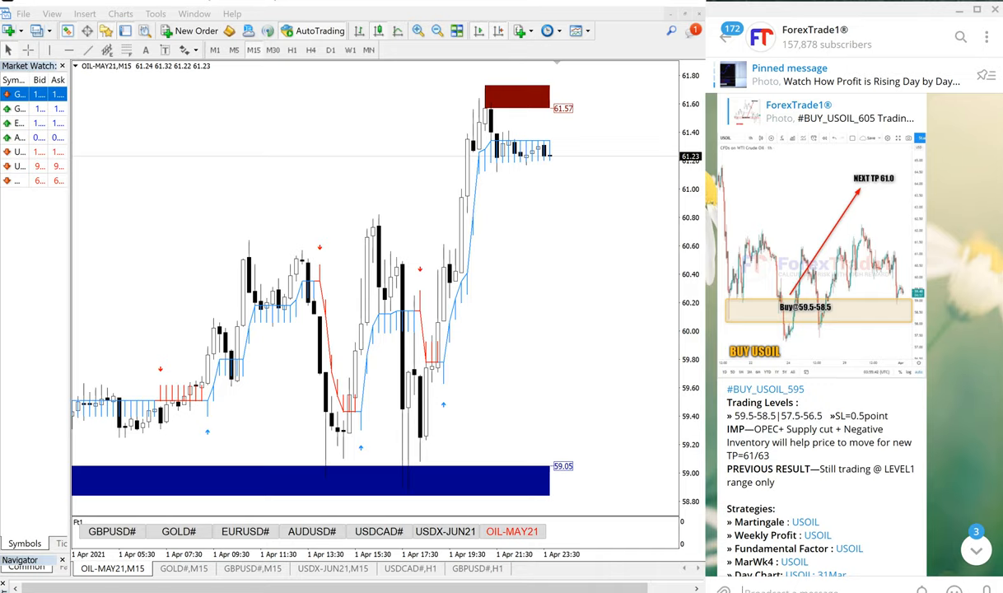
{"action": "mouse_move", "coordinate": [369, 347]}
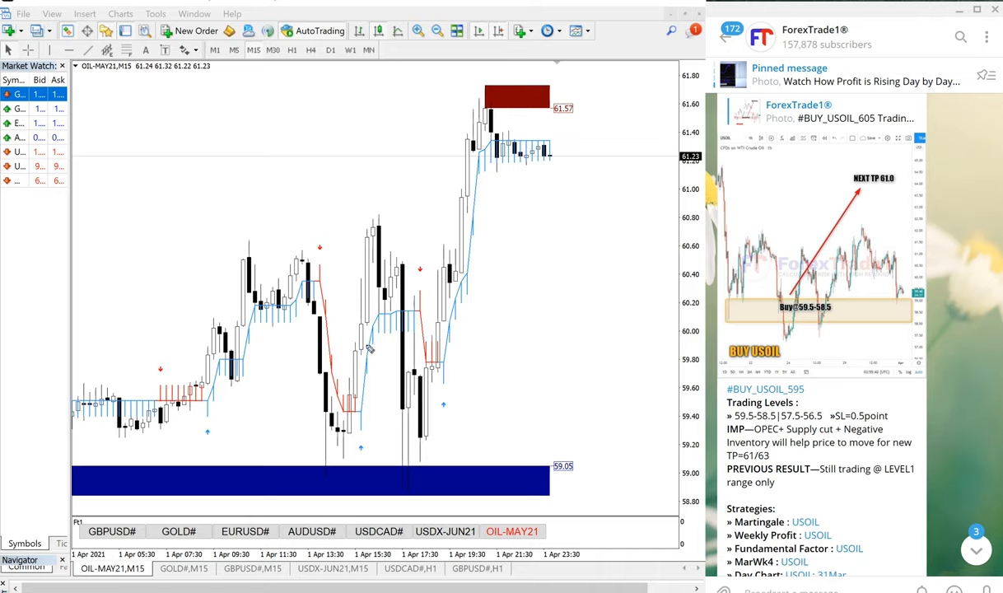
{"action": "mouse_move", "coordinate": [400, 494]}
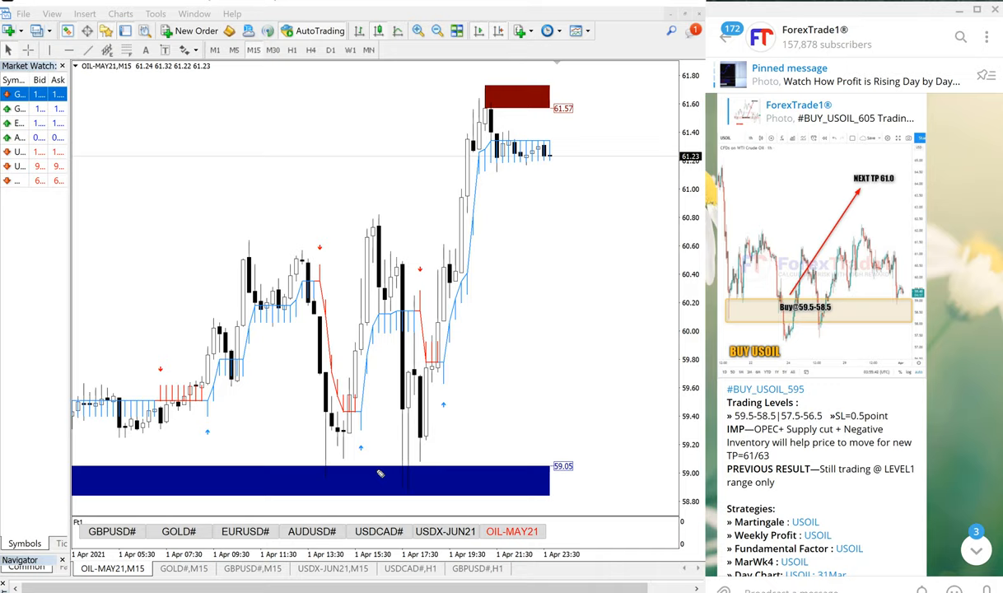
{"action": "mouse_move", "coordinate": [570, 445]}
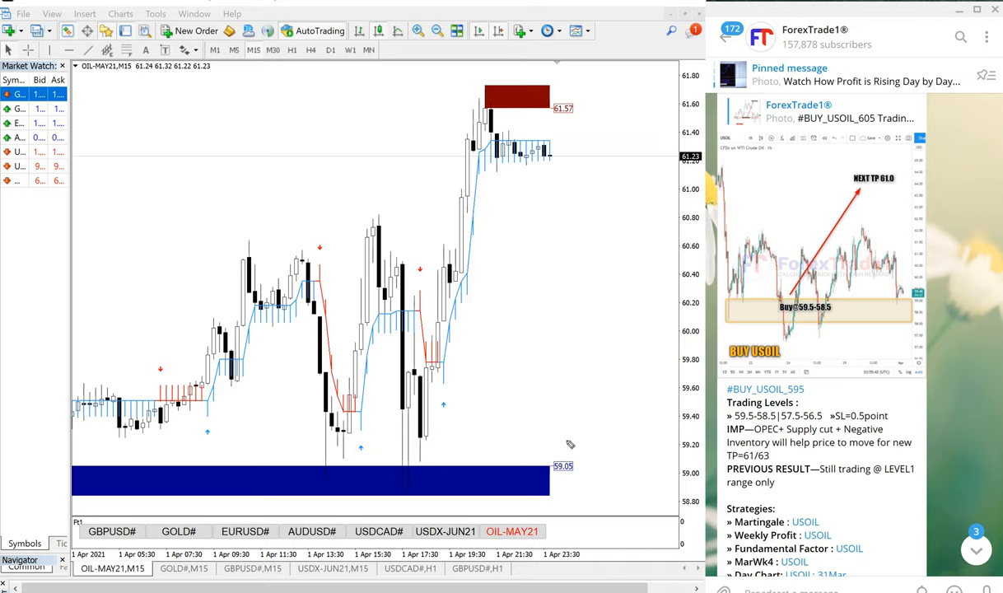
{"action": "mouse_move", "coordinate": [767, 427]}
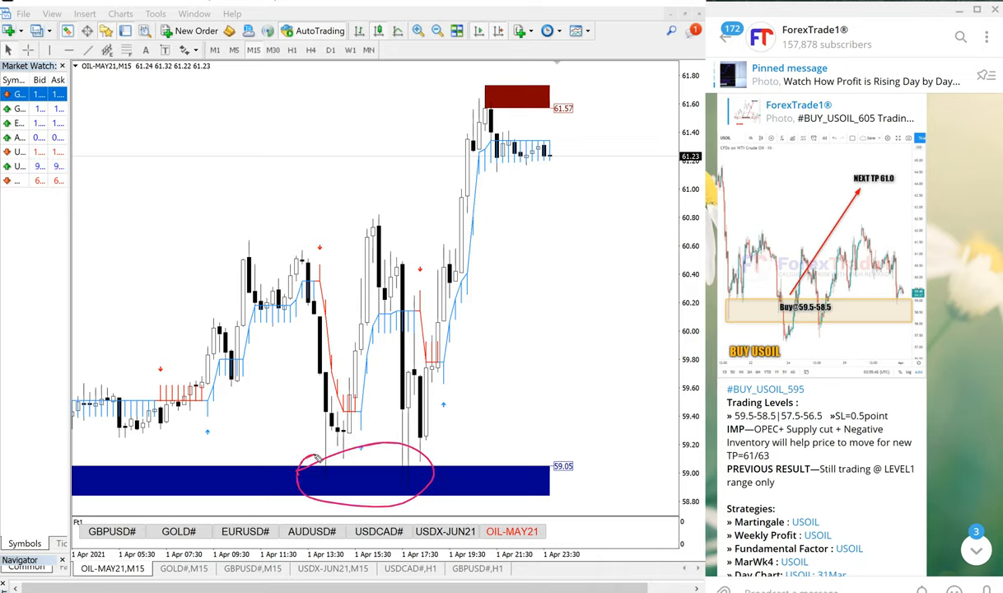
Draw pink pen strokes marking the rise from the lows and extra marks across the upper OIL-MAY21 chart.
{"action": "left_click_drag", "start_coordinate": [333, 478], "coordinate": [390, 224]}
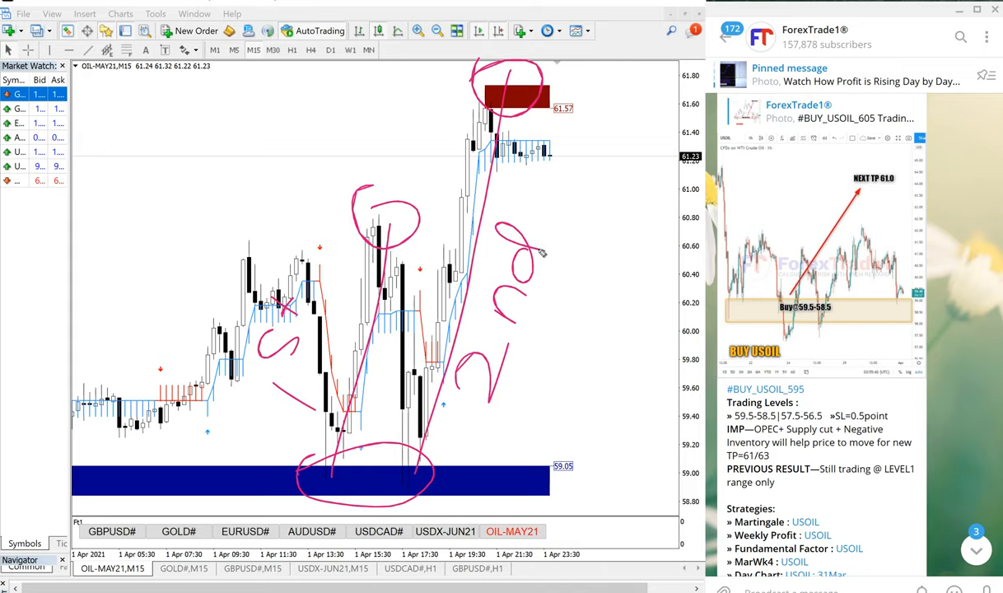
{"action": "left_click_drag", "start_coordinate": [125, 173], "coordinate": [165, 231]}
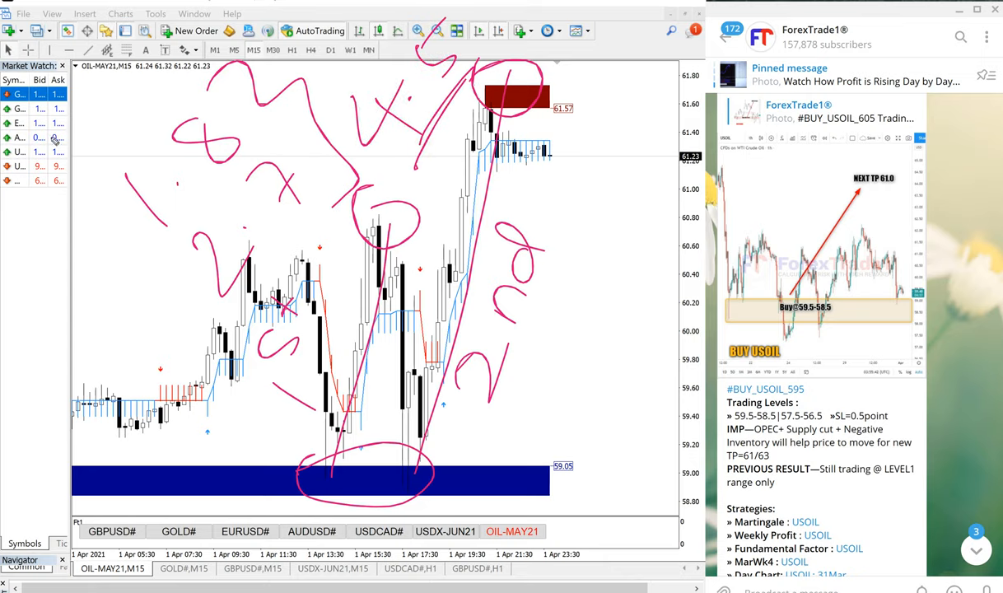
{"action": "mouse_move", "coordinate": [584, 361]}
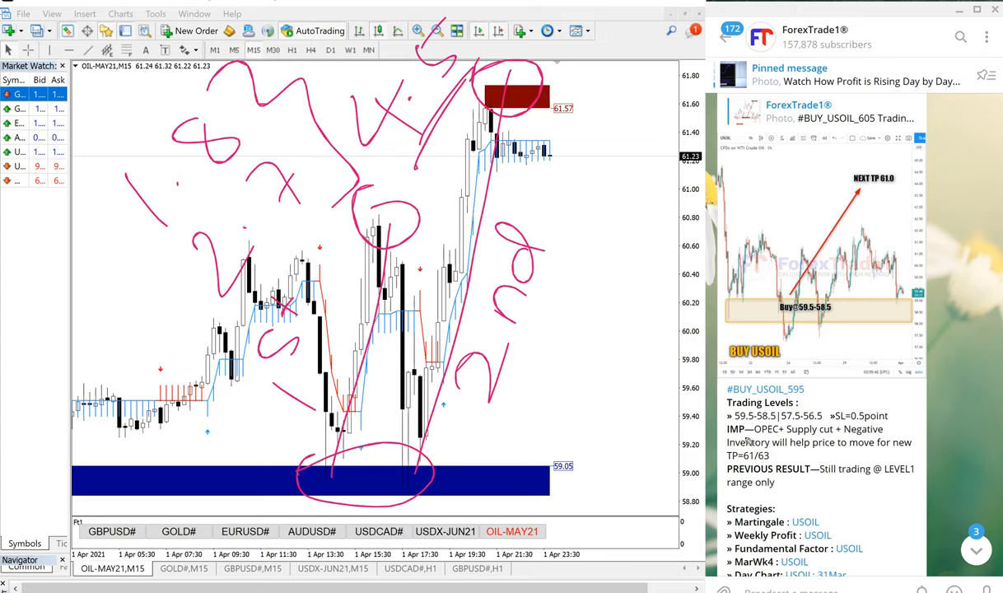
{"action": "mouse_move", "coordinate": [741, 464]}
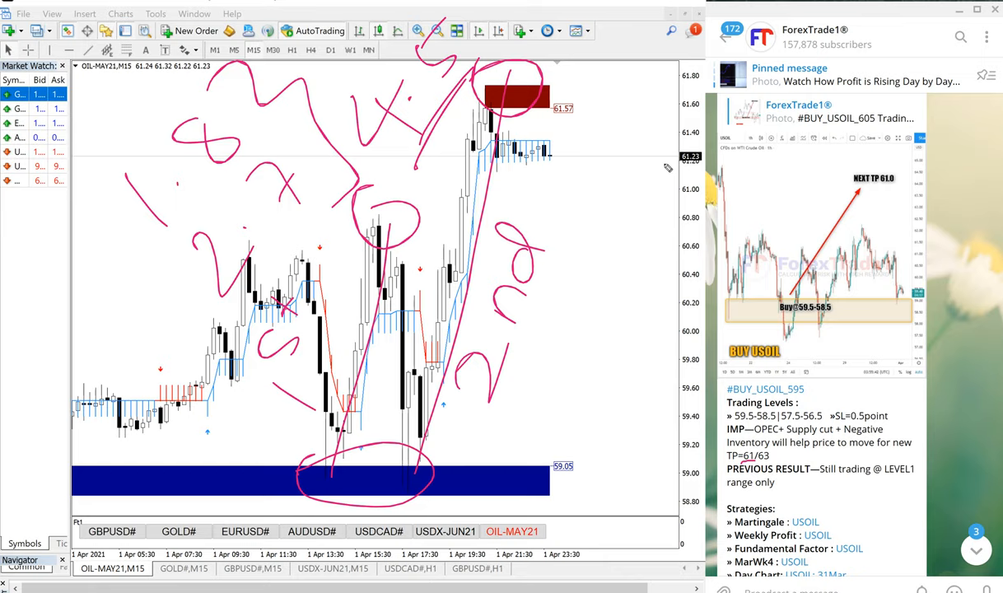
{"action": "mouse_move", "coordinate": [609, 128]}
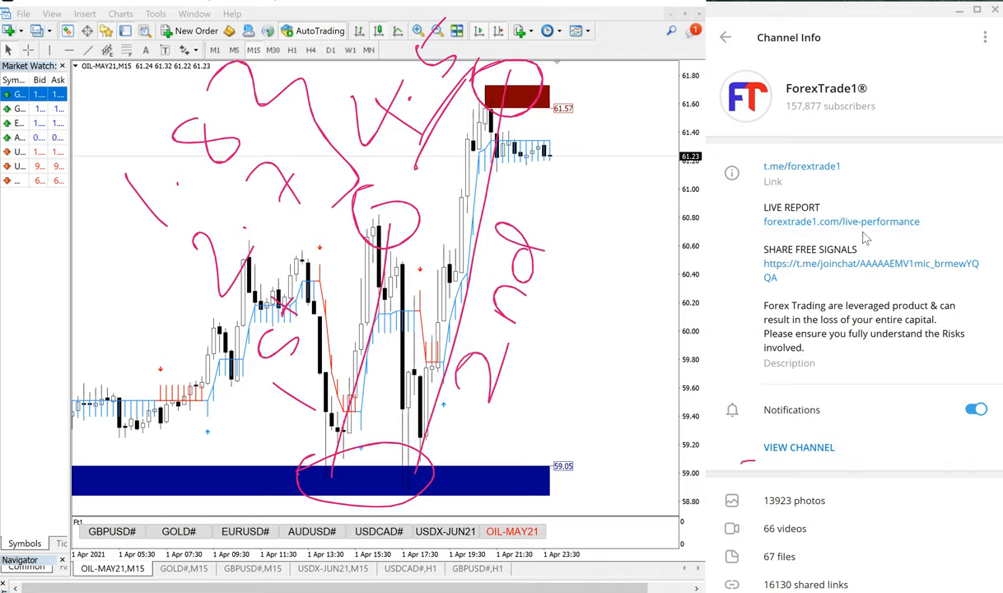
{"action": "mouse_move", "coordinate": [896, 249]}
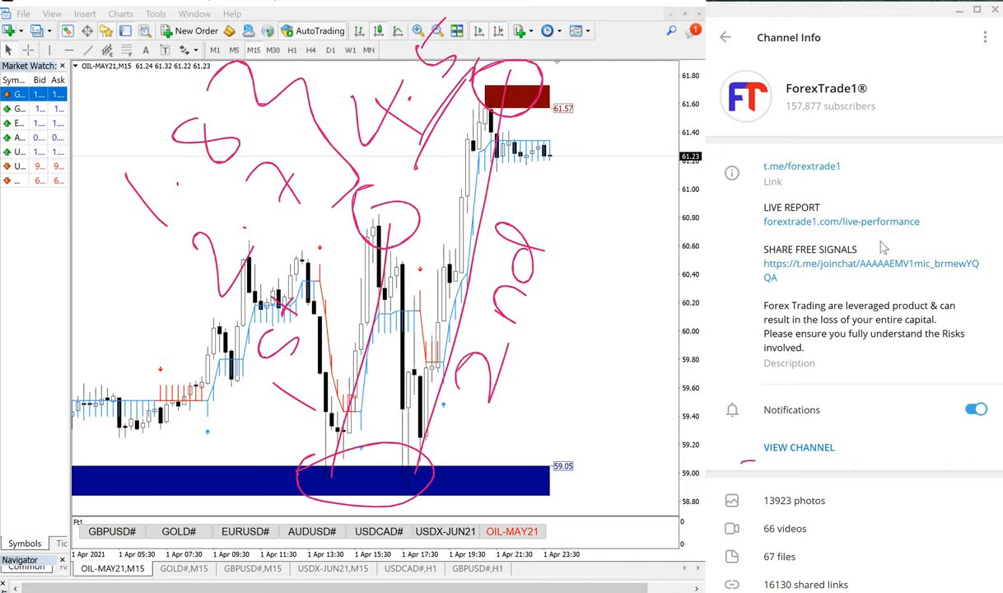
{"action": "mouse_move", "coordinate": [609, 303]}
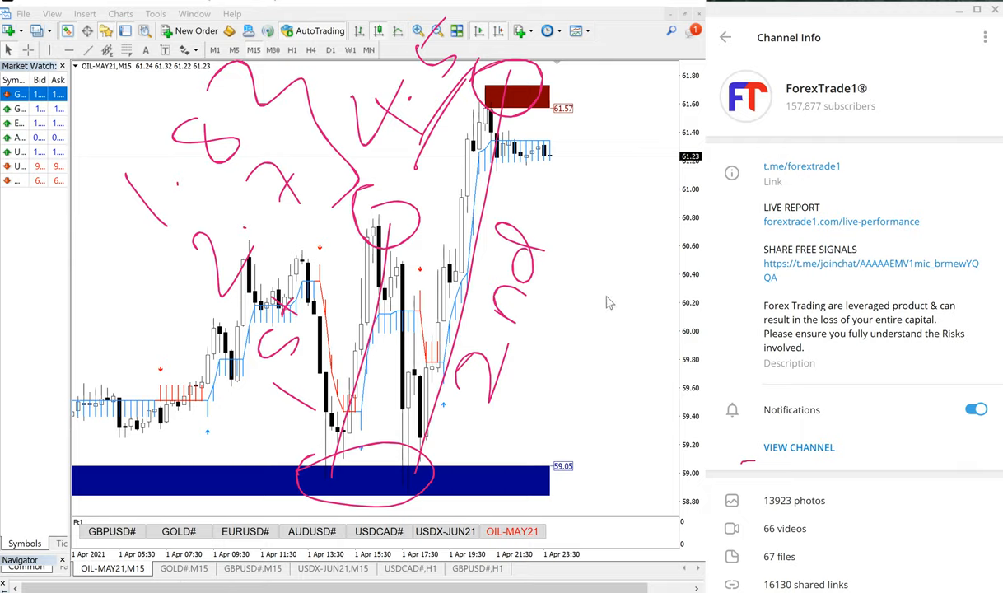
{"action": "mouse_move", "coordinate": [788, 303]}
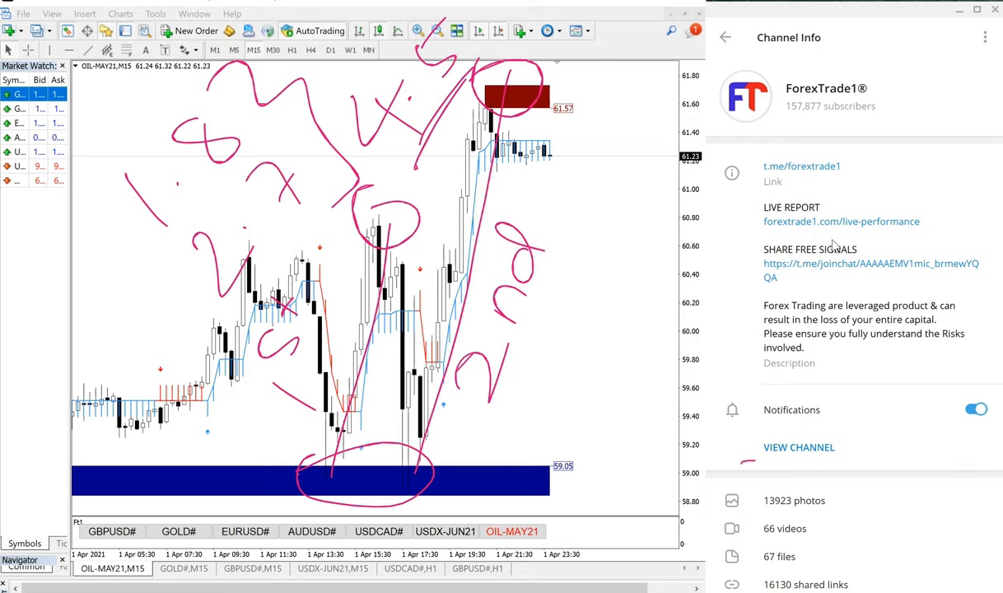
{"action": "mouse_move", "coordinate": [850, 204]}
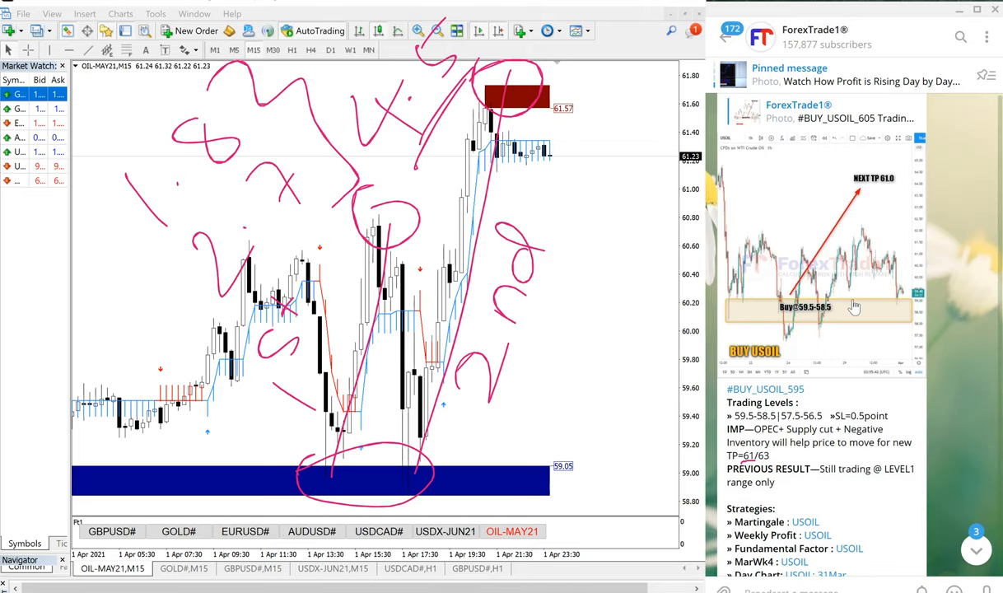
{"action": "scroll", "scroll_direction": "down", "scroll_amount": 3}
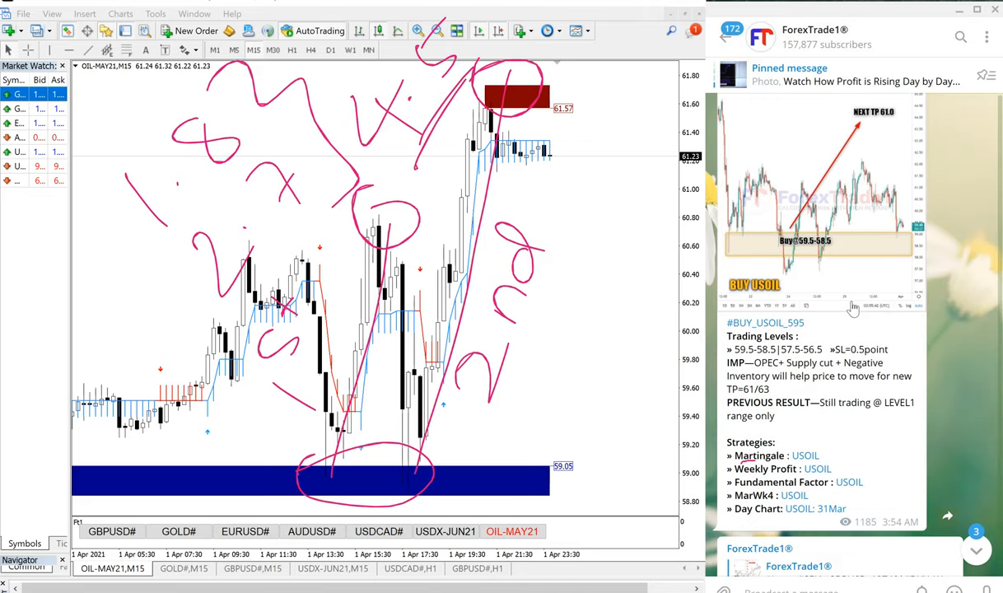
{"action": "scroll", "scroll_direction": "down", "scroll_amount": 3}
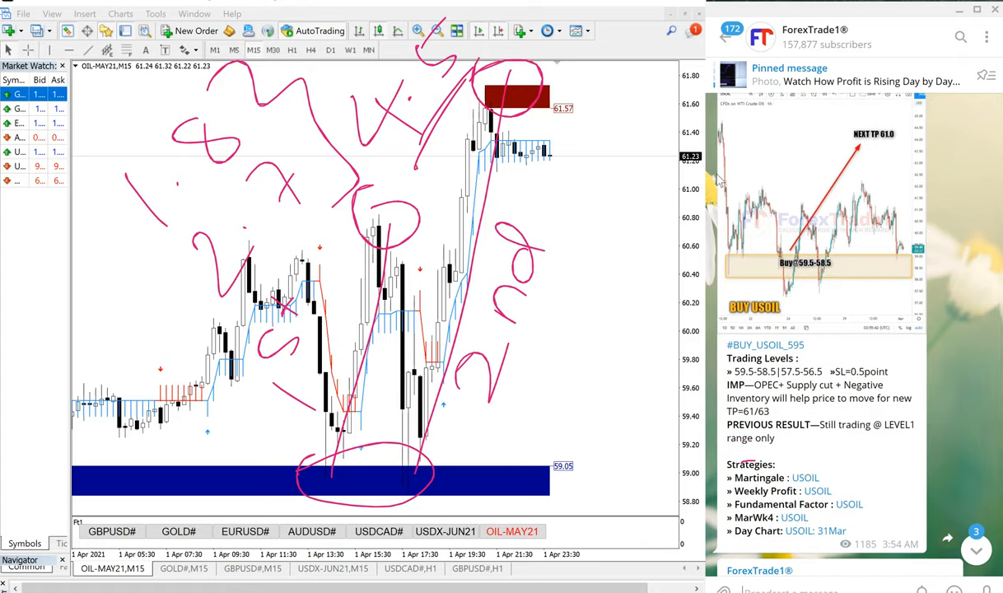
{"action": "mouse_move", "coordinate": [871, 65]}
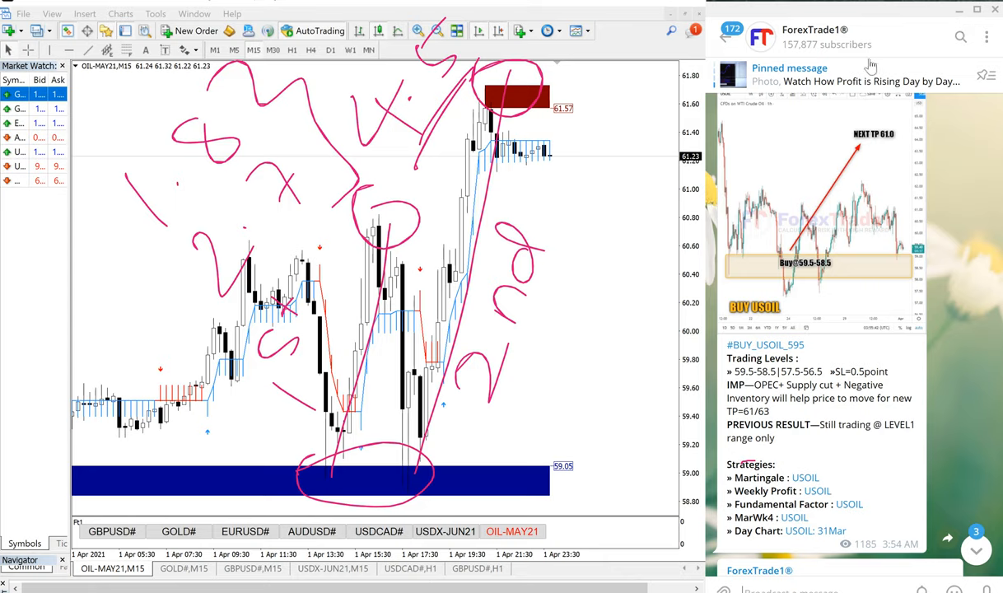